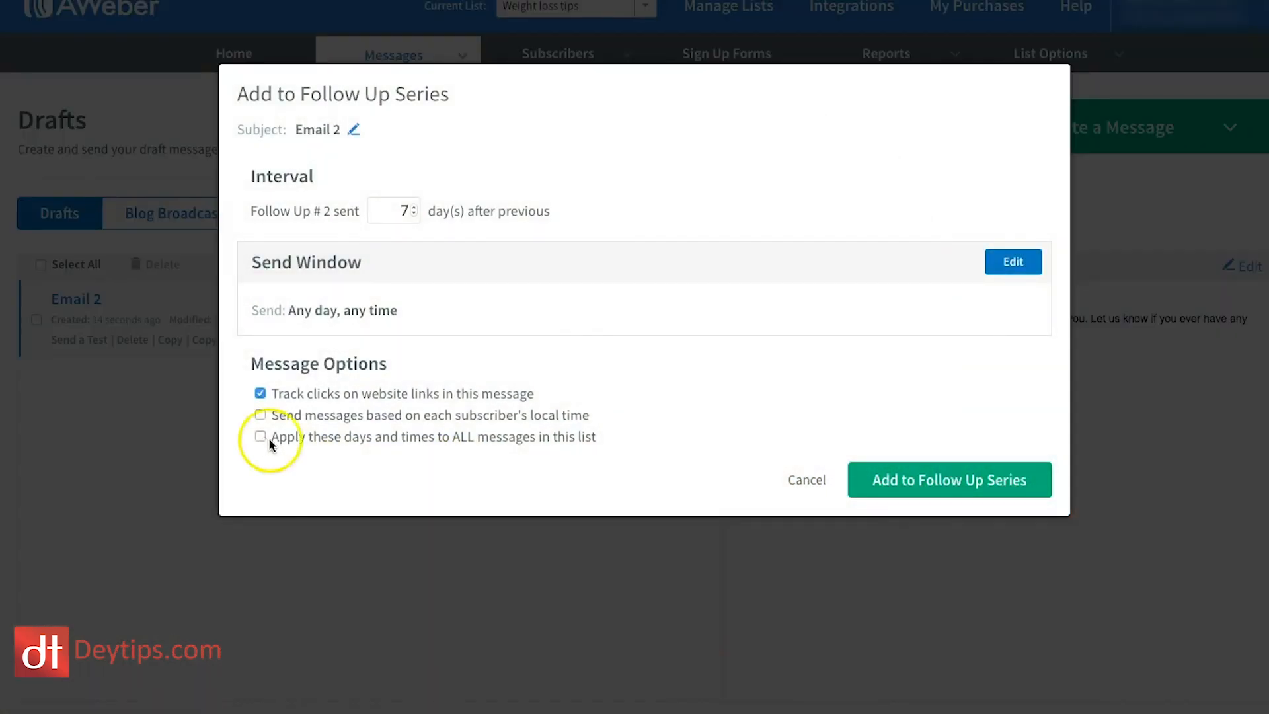
pyautogui.moveTo(378, 451)
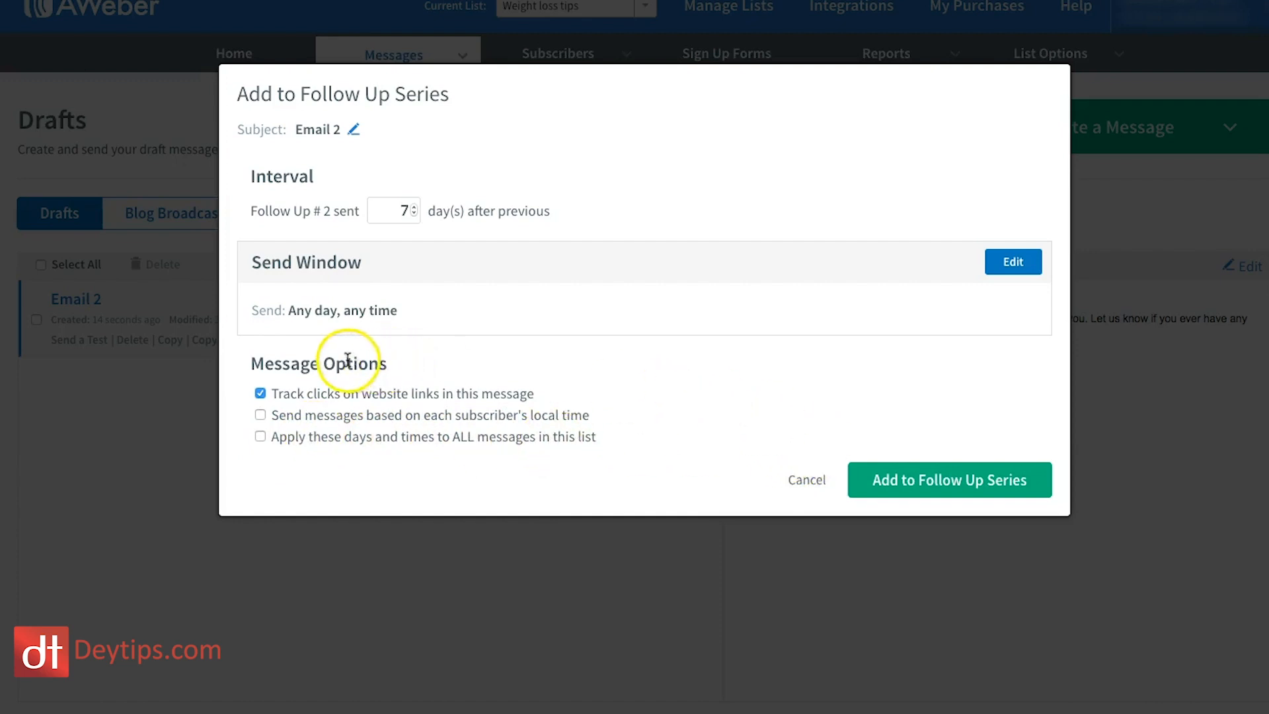
pyautogui.moveTo(915, 485)
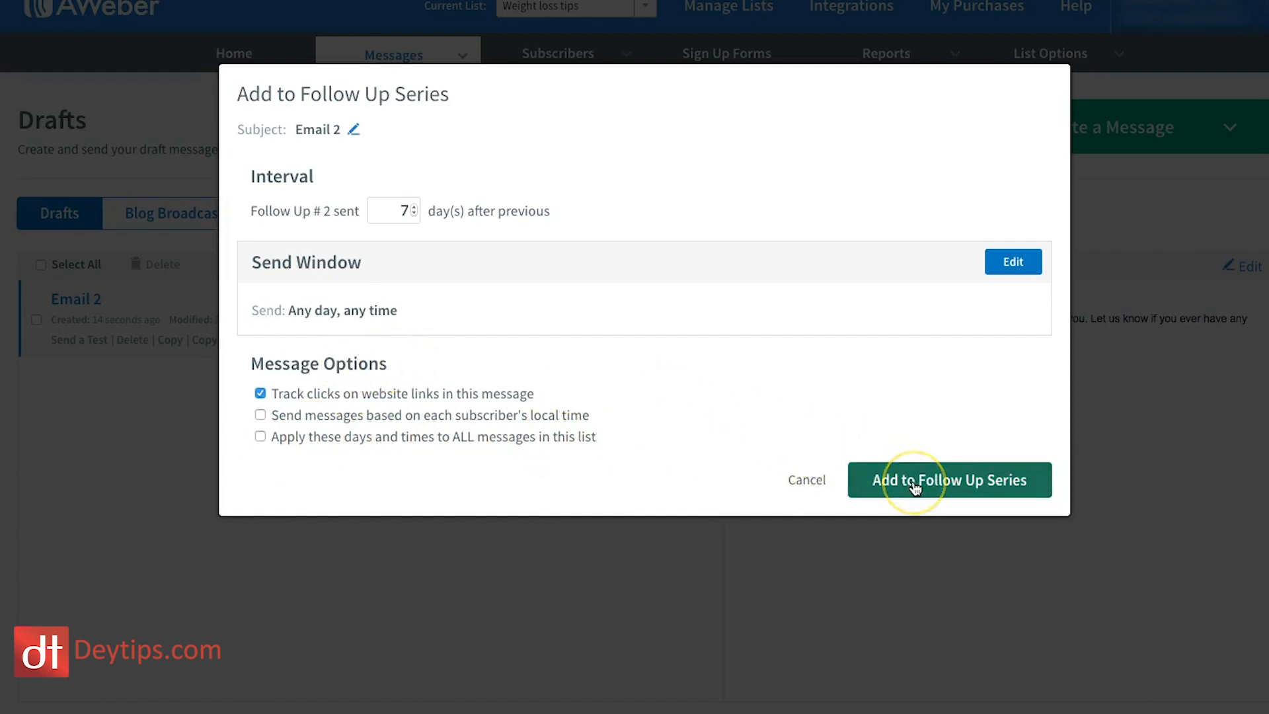
# Add Email 2 to the follow-up series with a 7-day interval
pyautogui.click(917, 482)
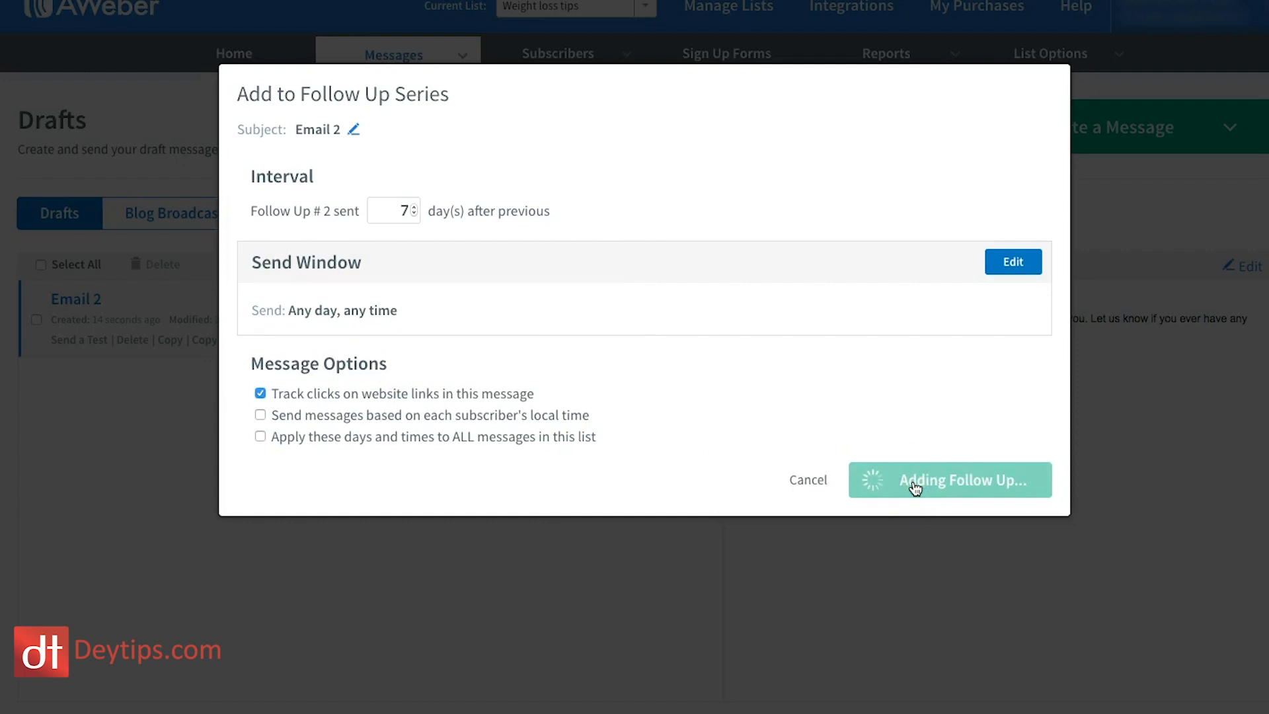
pyautogui.click(950, 480)
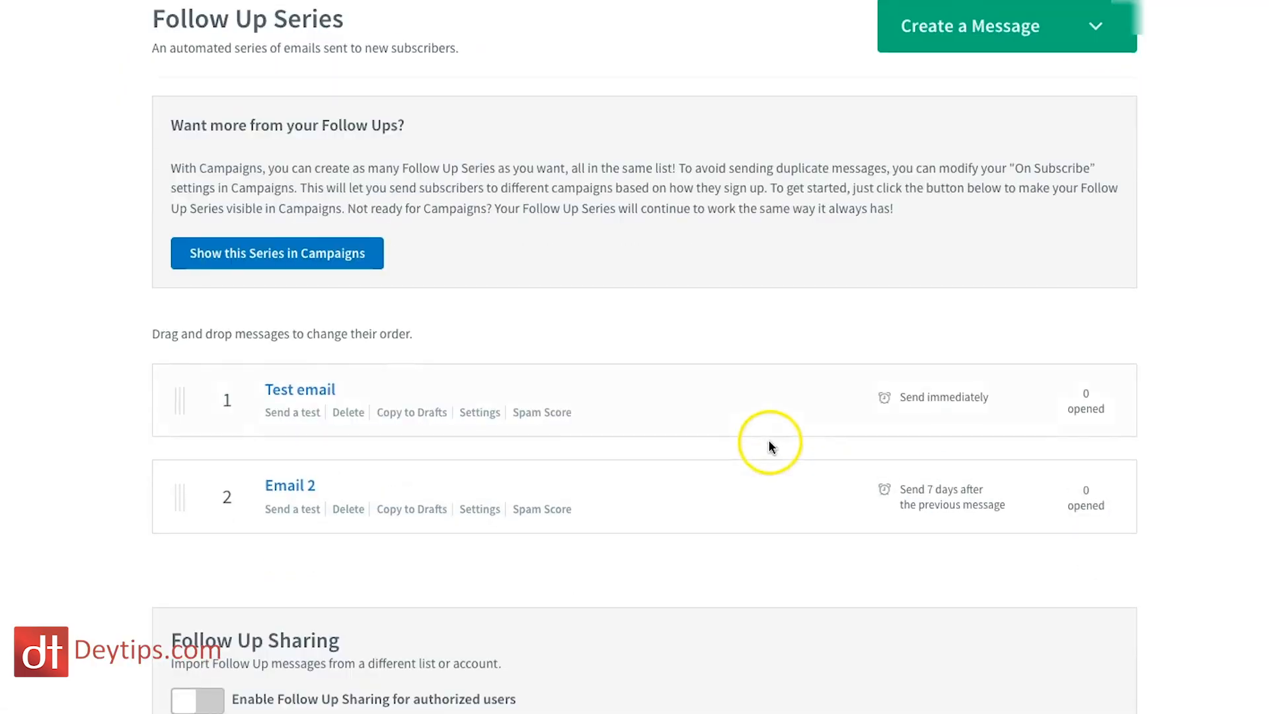
# Build Email 3 in the Drag & Drop Email Builder and add it to the series at 7 days
pyautogui.click(1005, 27)
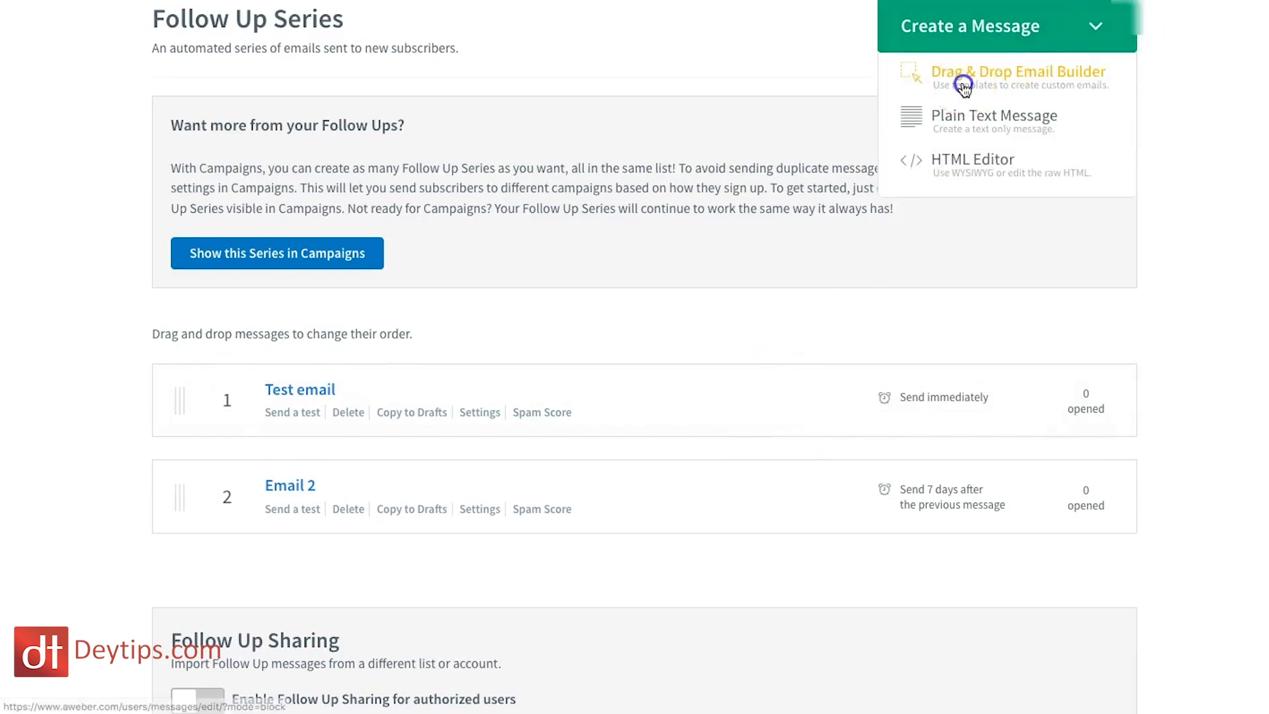
pyautogui.click(1021, 72)
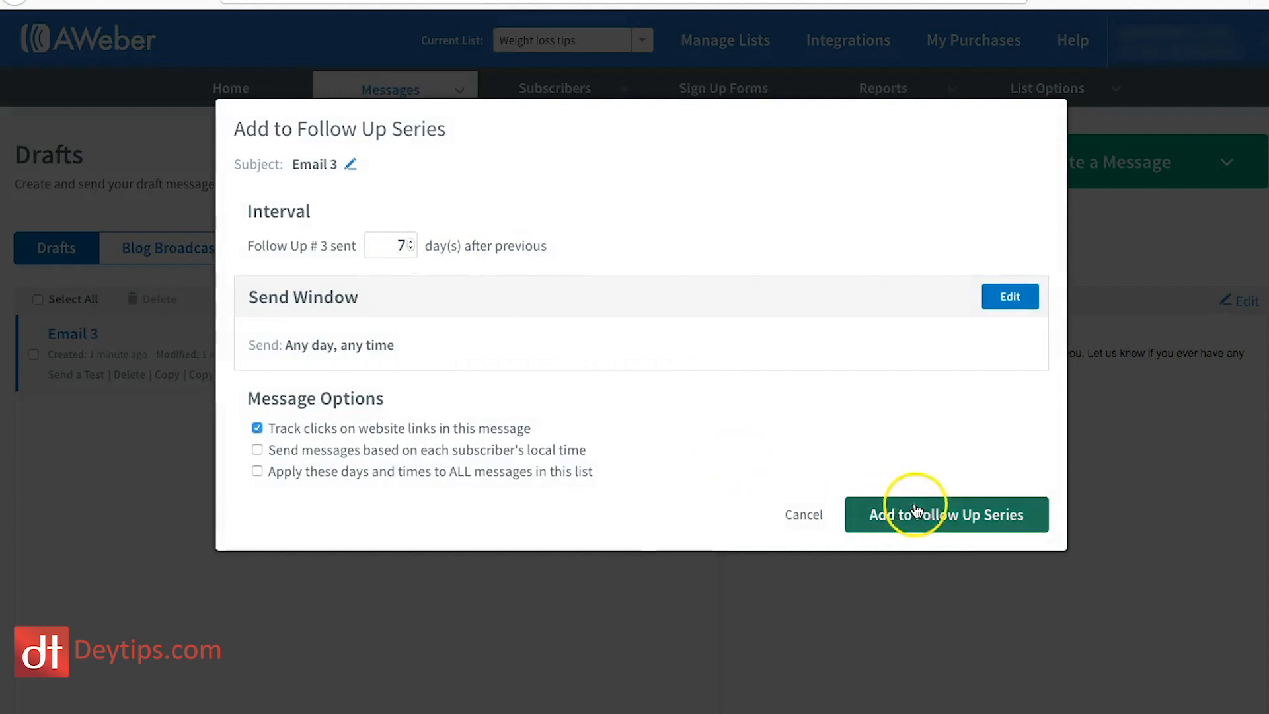
pyautogui.click(932, 514)
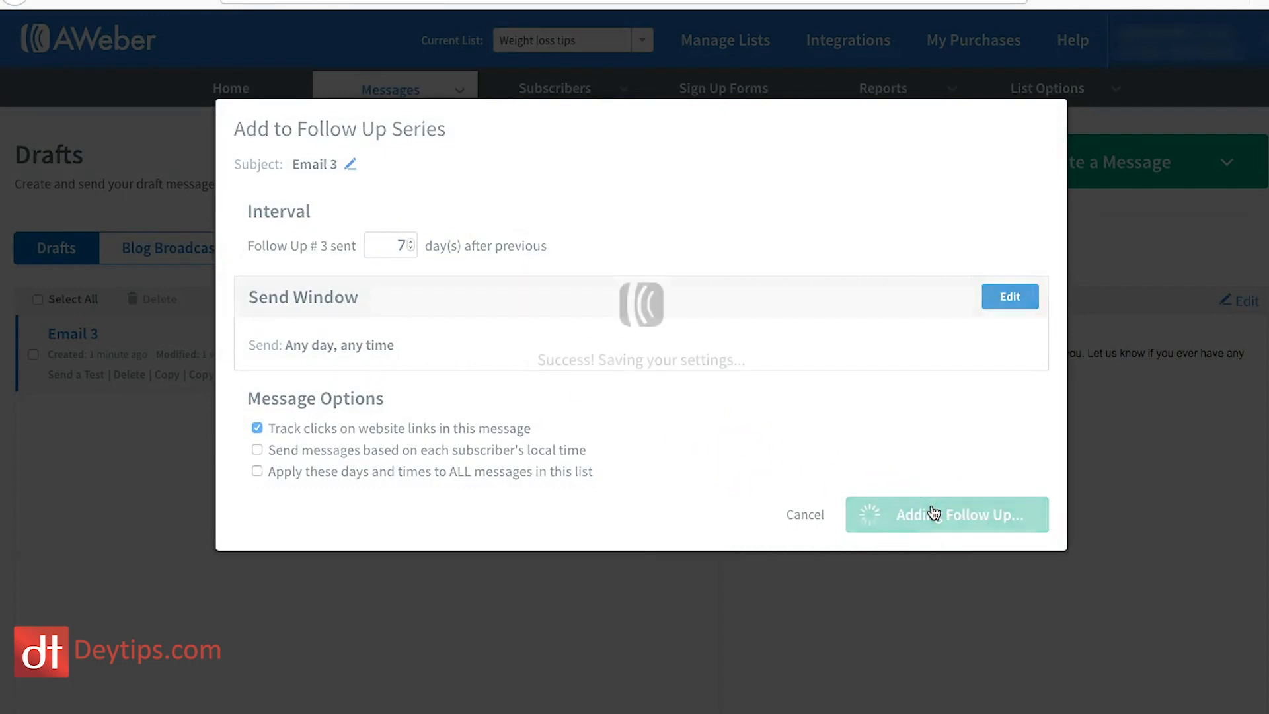
pyautogui.click(947, 514)
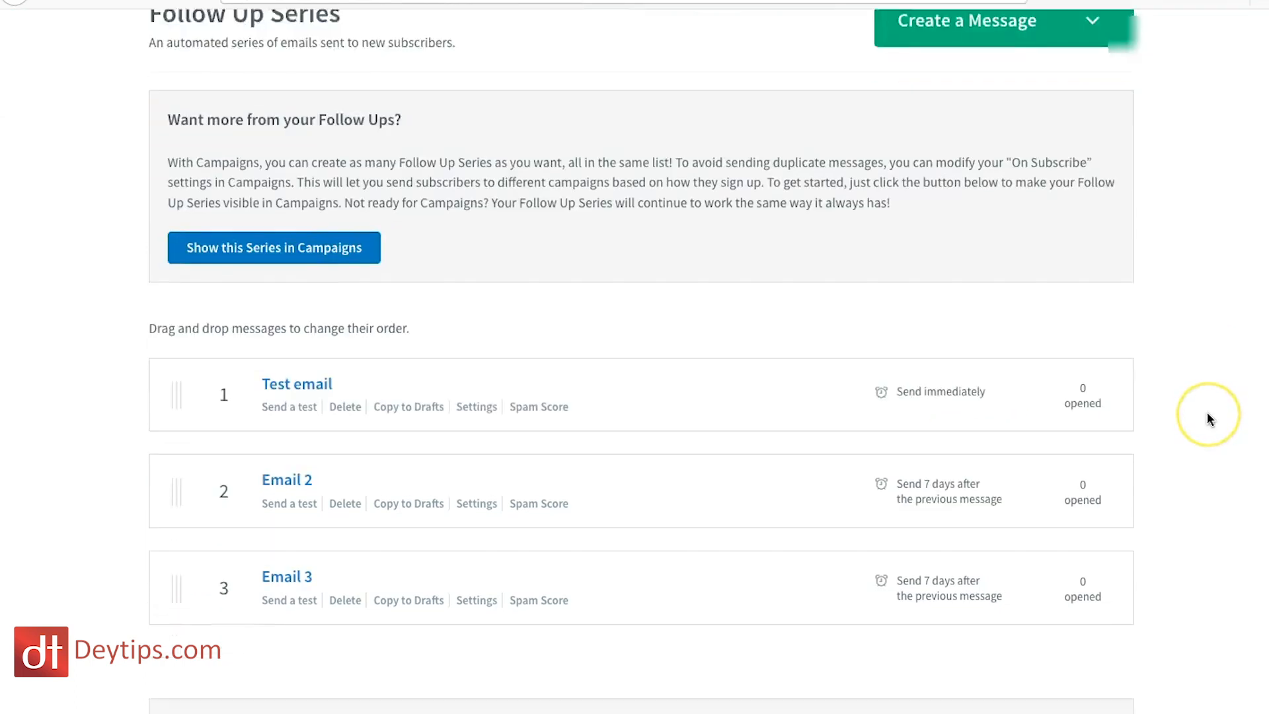
# Drag Email 3 above Email 2 in the message list
pyautogui.scroll(-3)
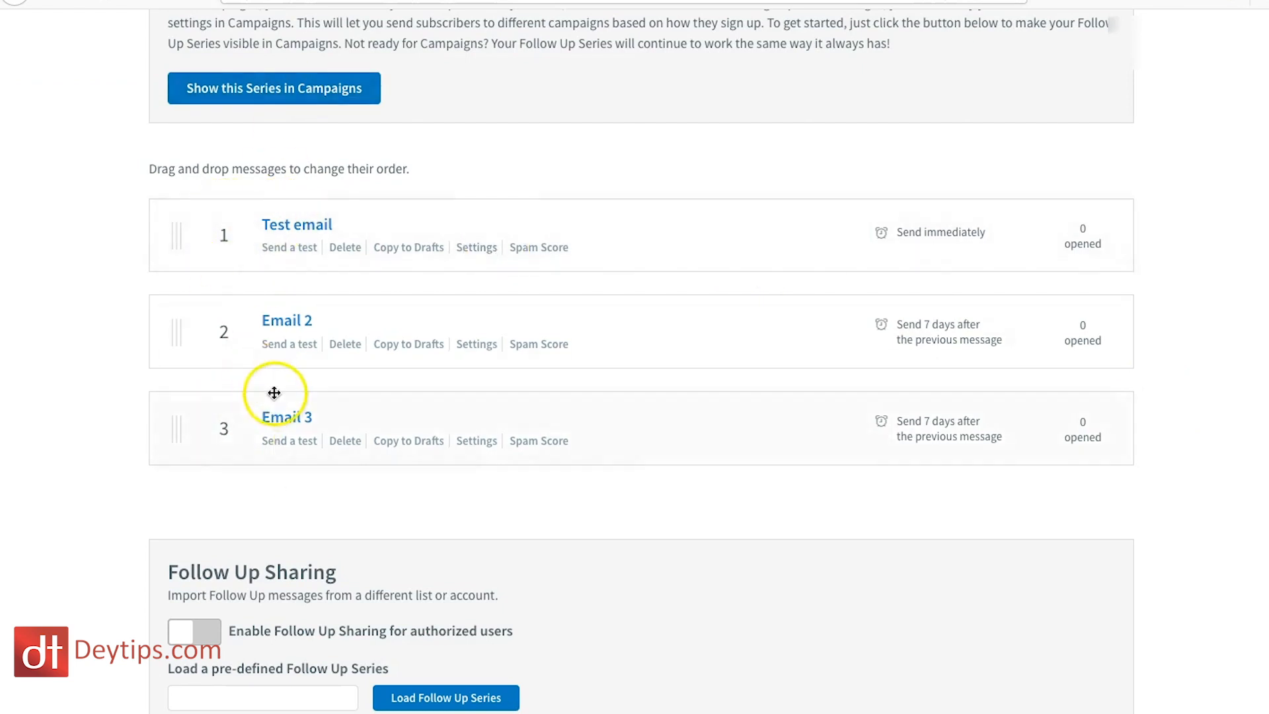
pyautogui.scroll(-3)
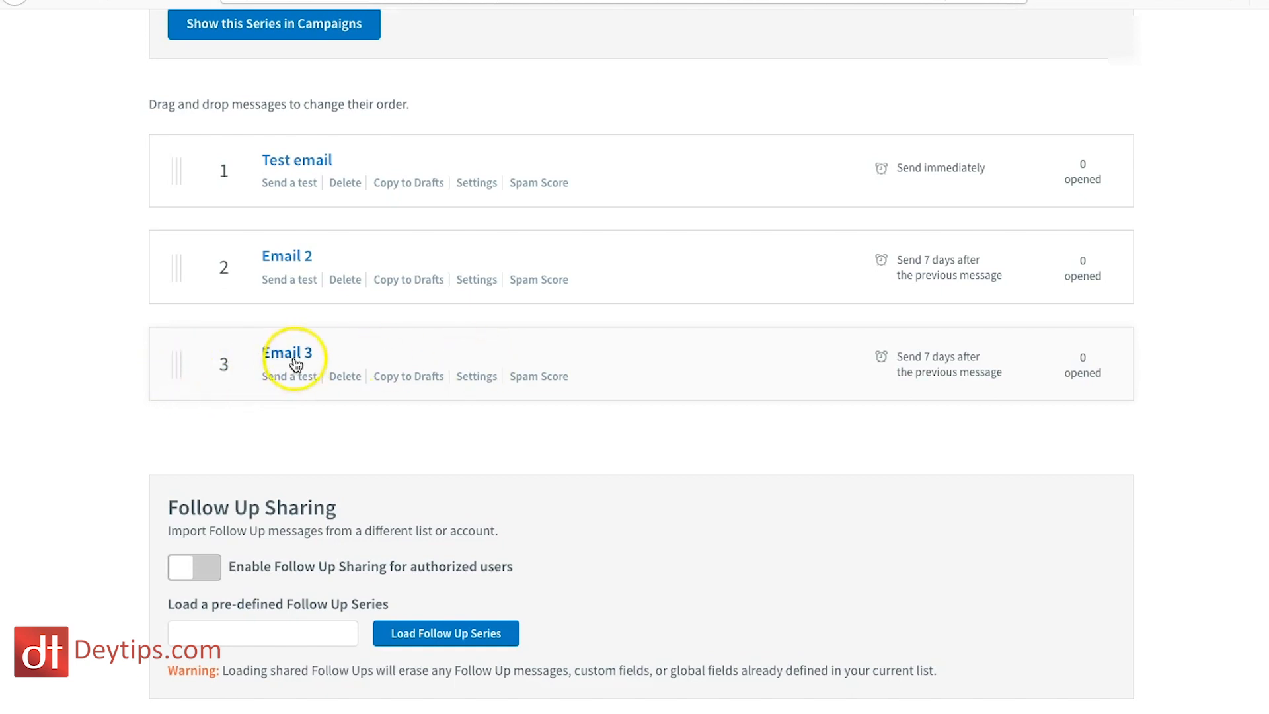
pyautogui.moveTo(179, 362)
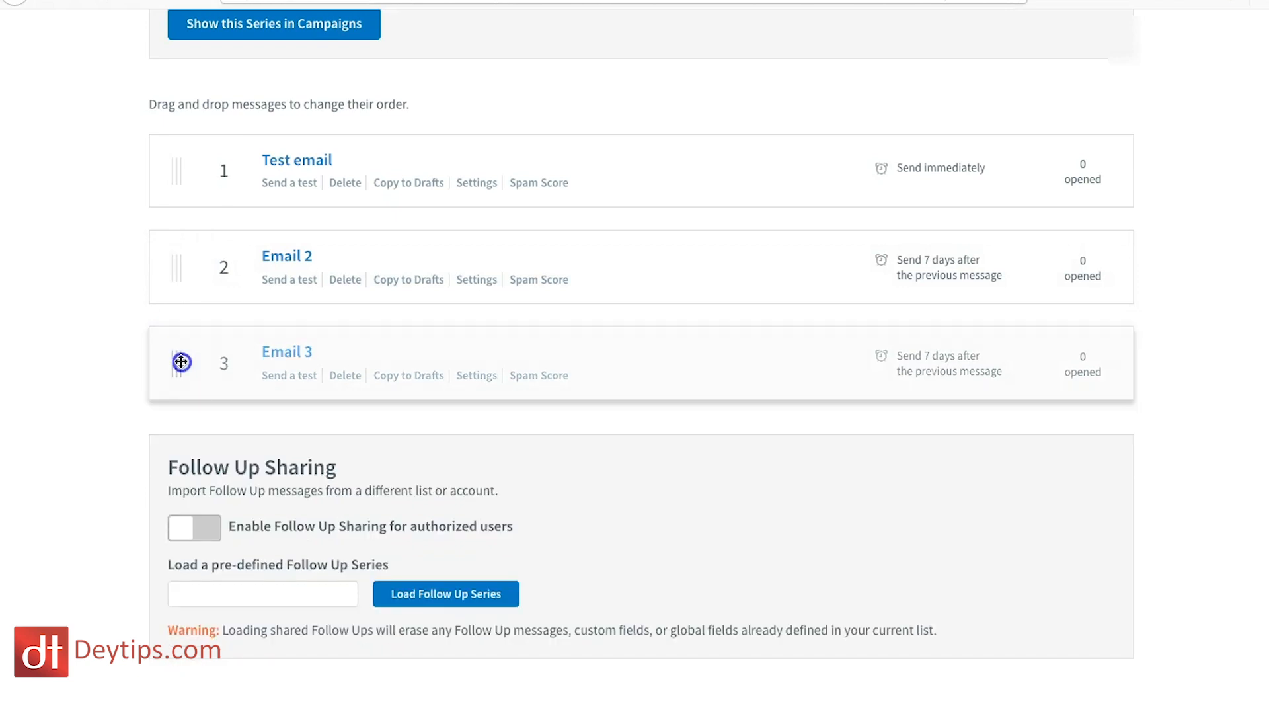
pyautogui.moveTo(182, 362); pyautogui.dragTo(174, 225)
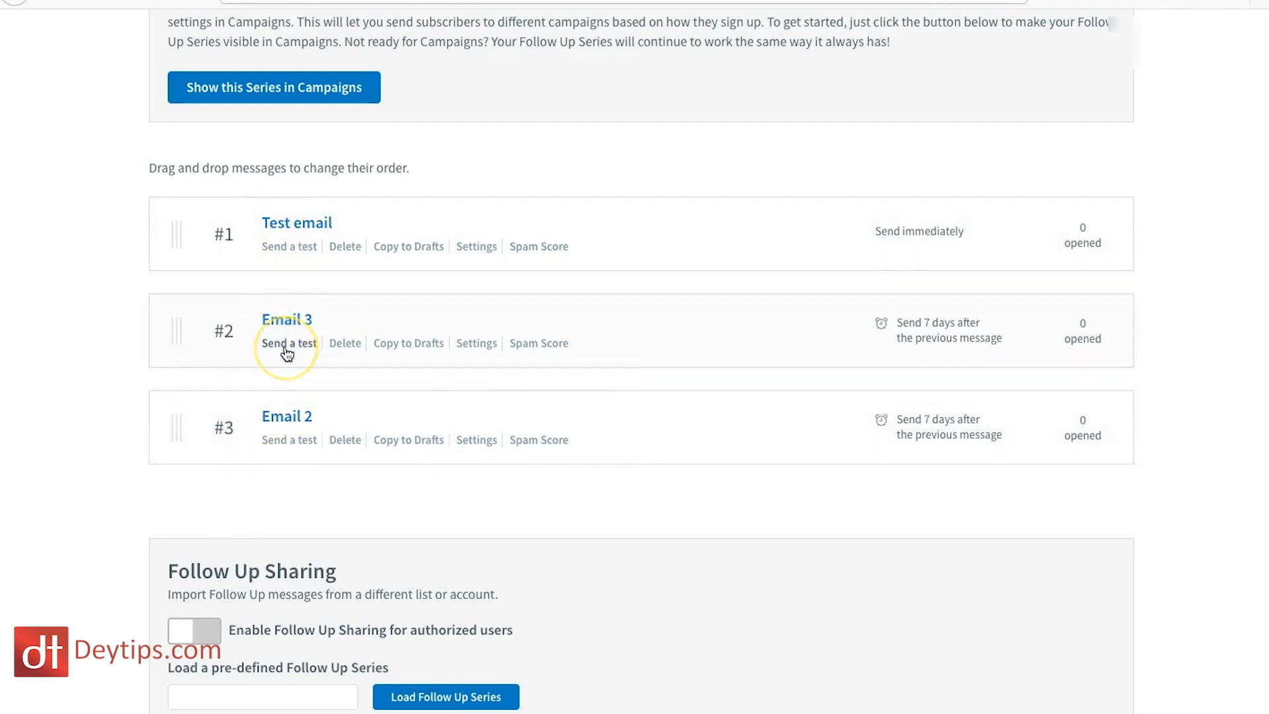
pyautogui.moveTo(345, 348)
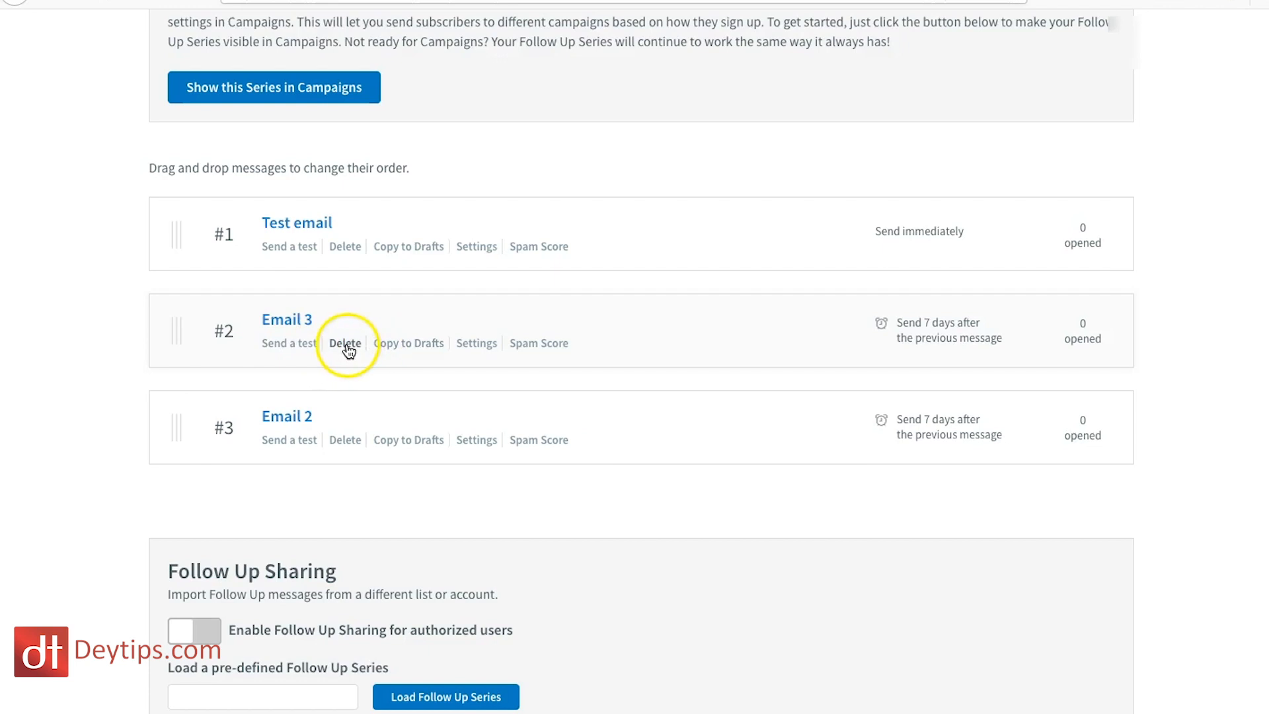
pyautogui.moveTo(411, 351)
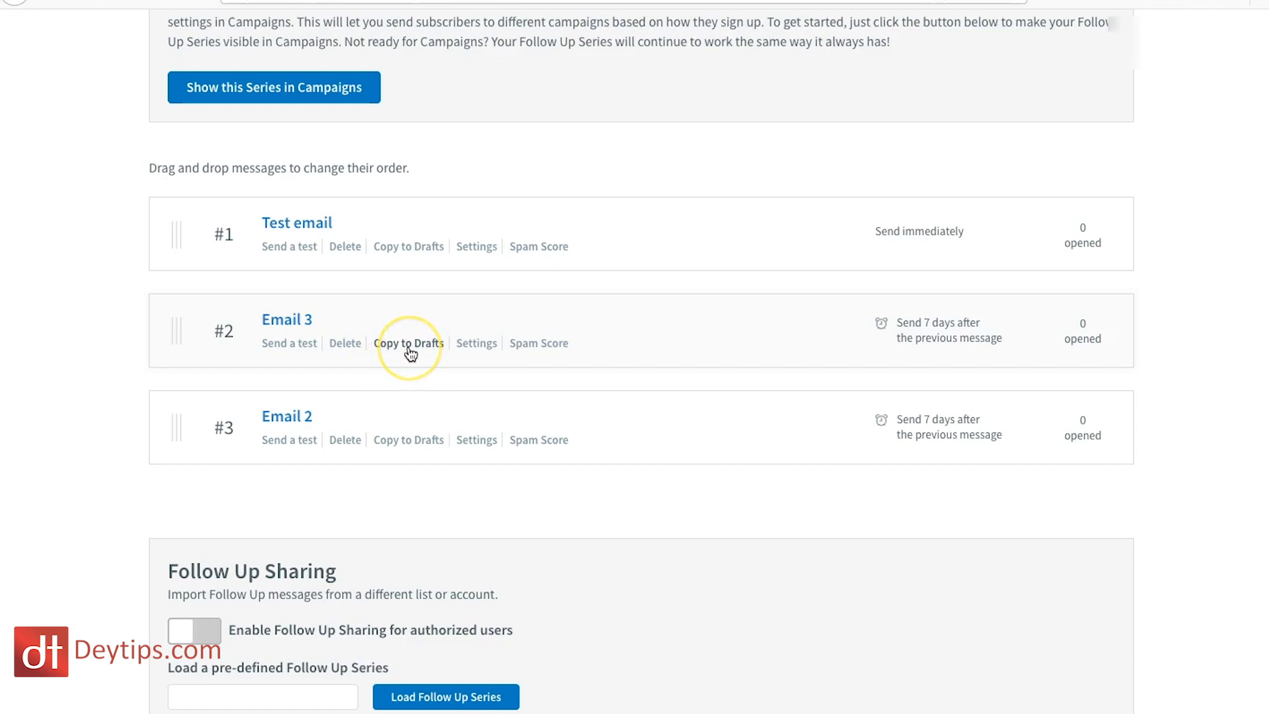
pyautogui.moveTo(346, 348)
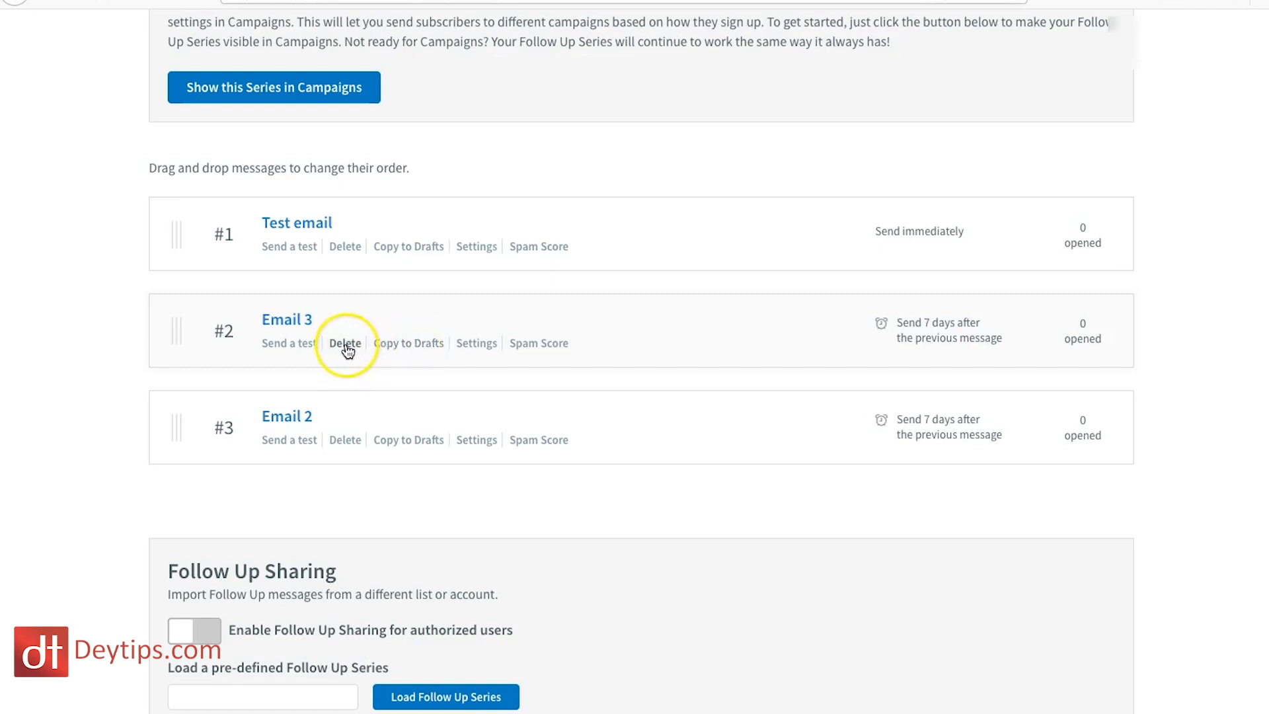
pyautogui.moveTo(370, 349)
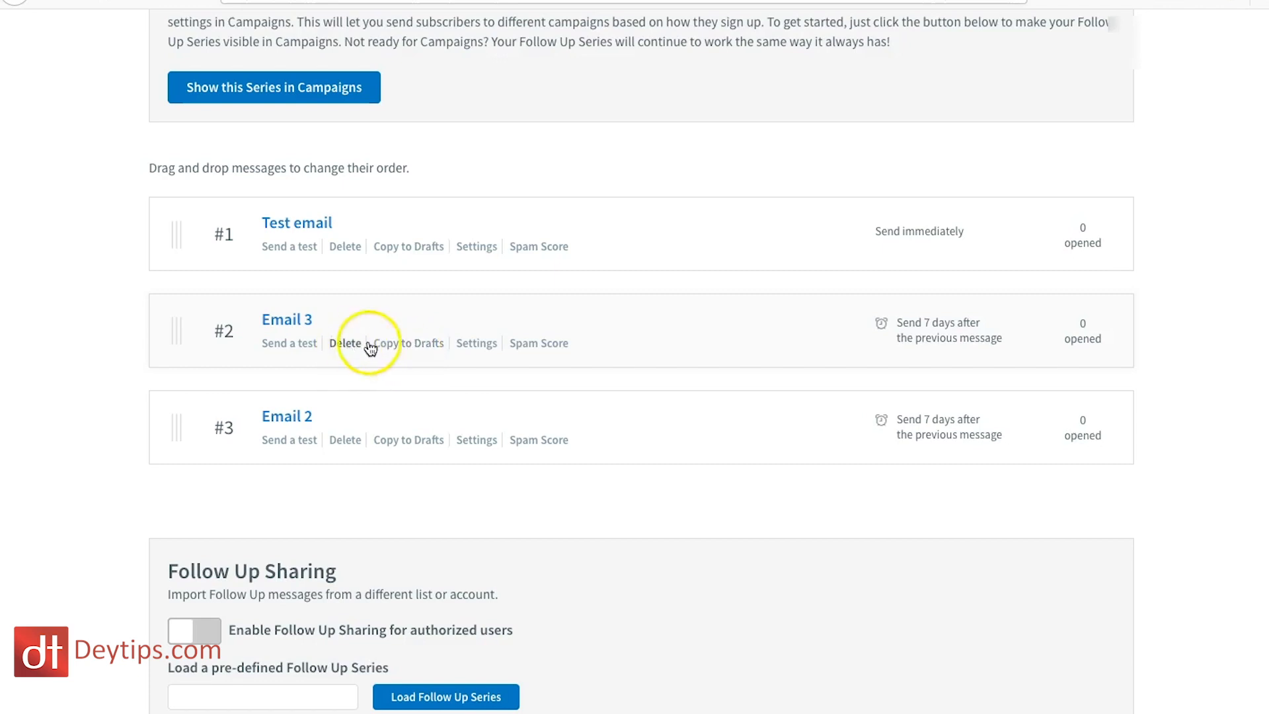
pyautogui.moveTo(449, 354)
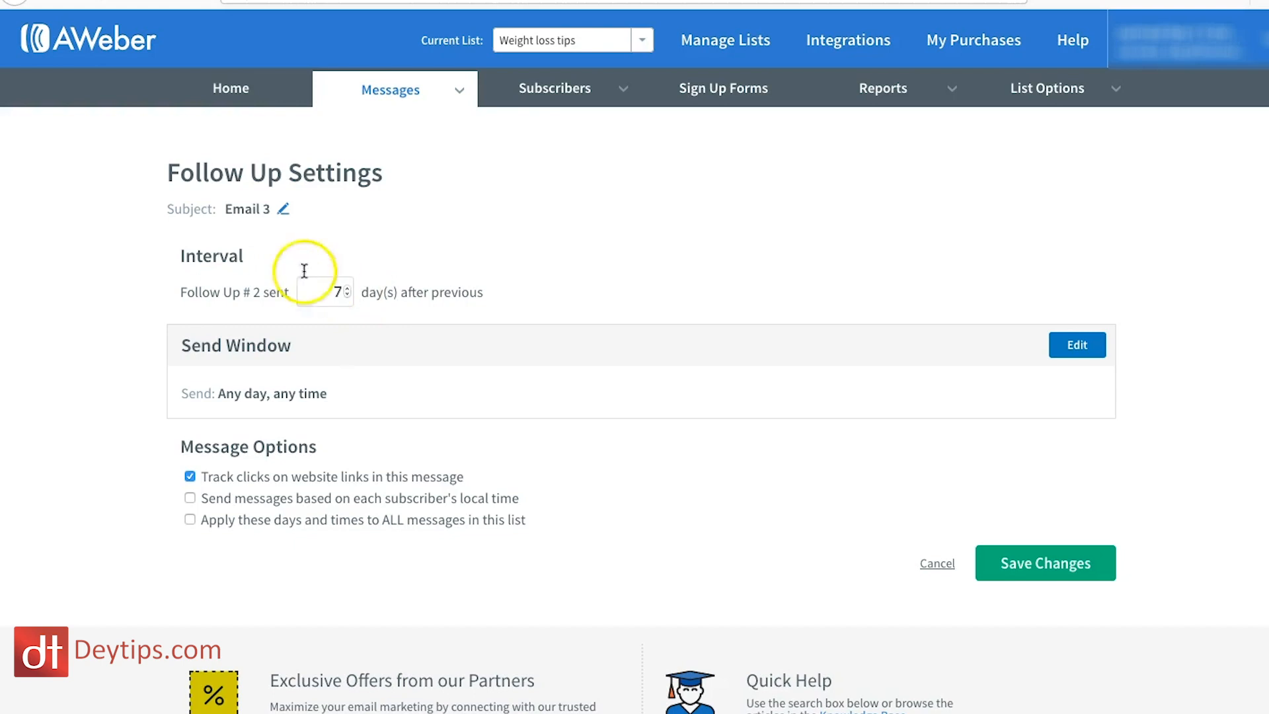
pyautogui.moveTo(13, 10)
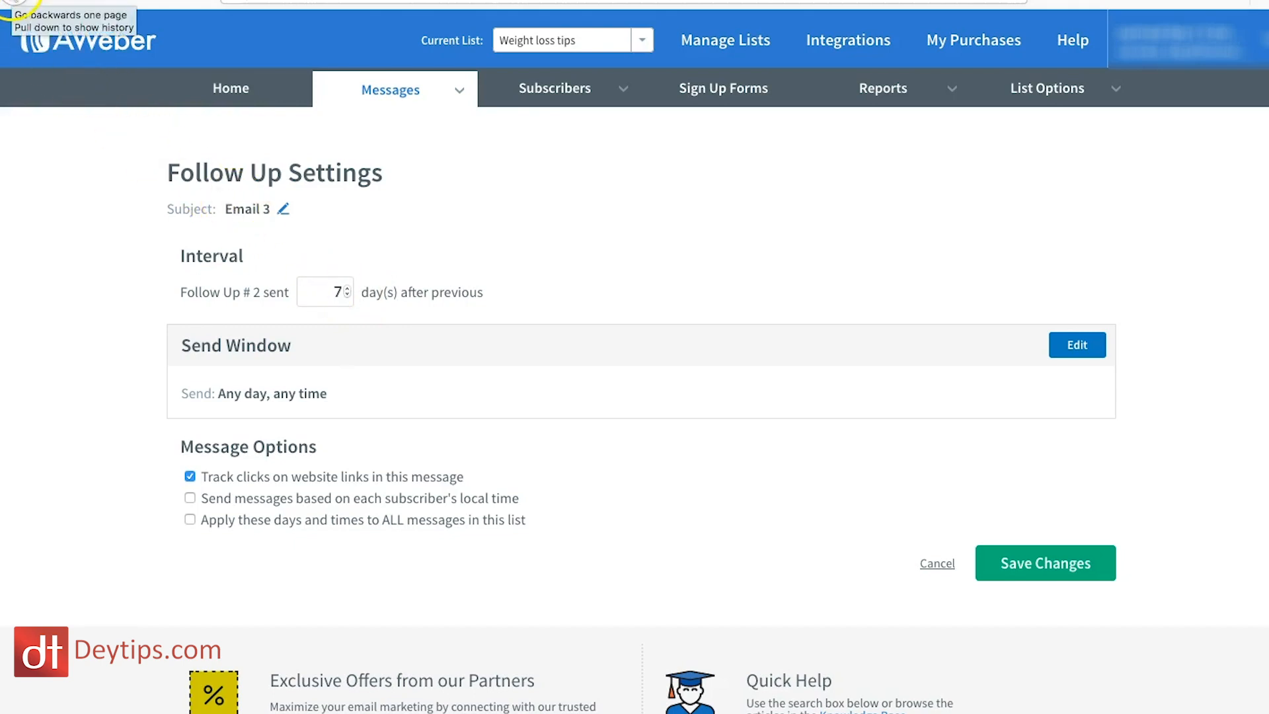
pyautogui.click(937, 563)
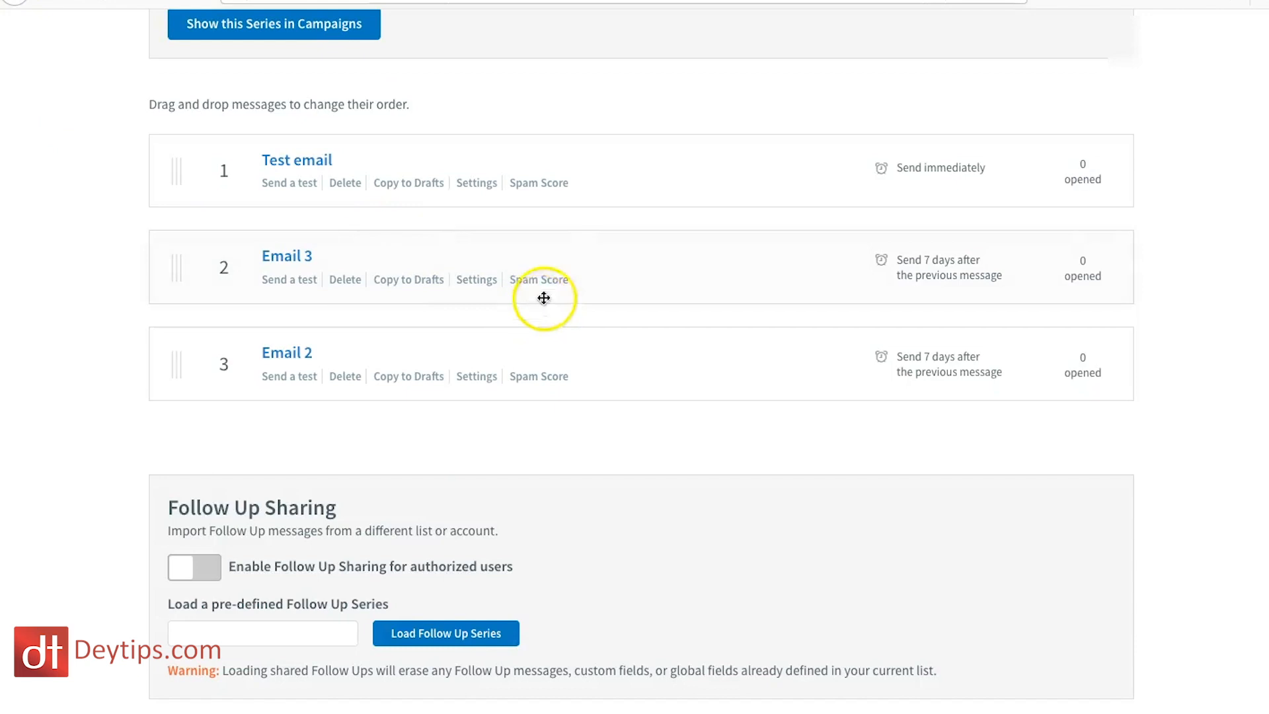